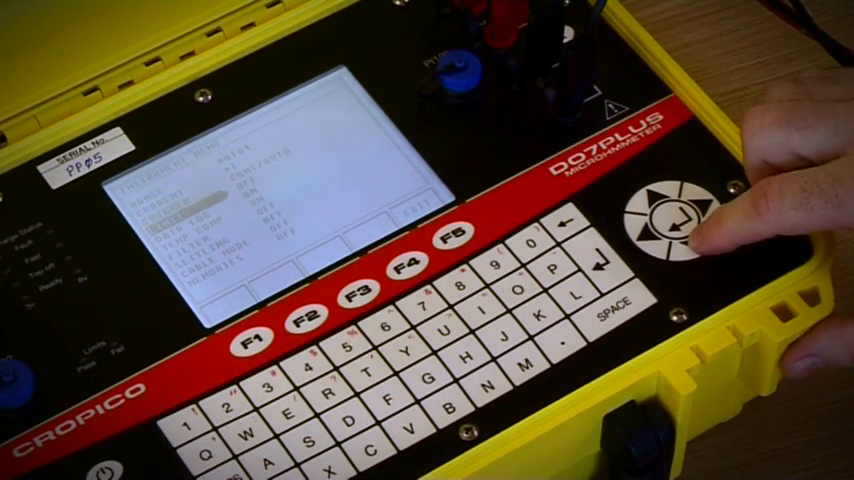
# - Download the instrument's 85 logged readings into the DataLogger readings list
pyautogui.click(676, 228)
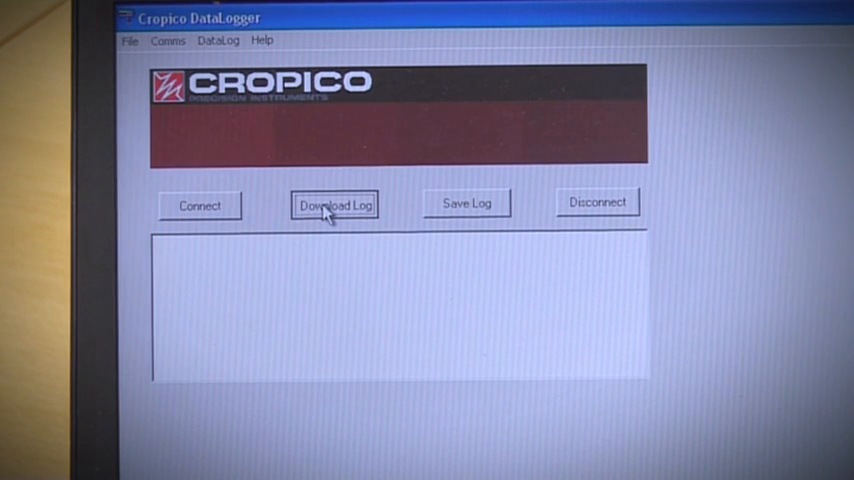
pyautogui.click(334, 204)
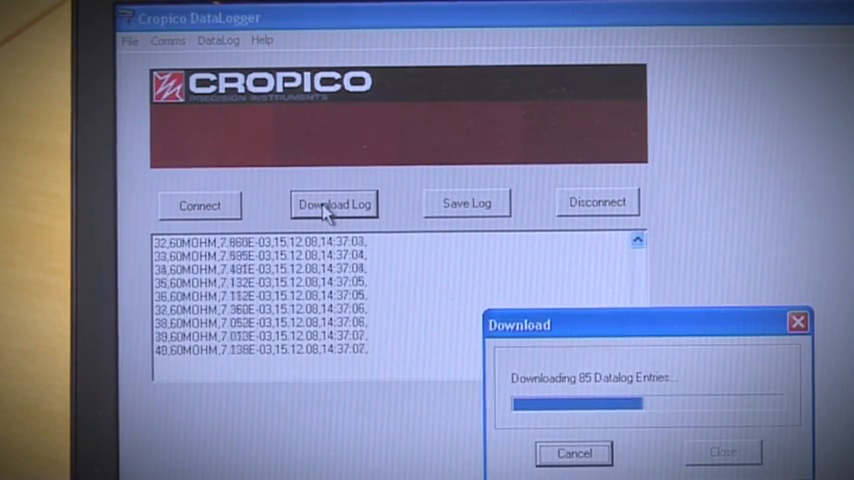